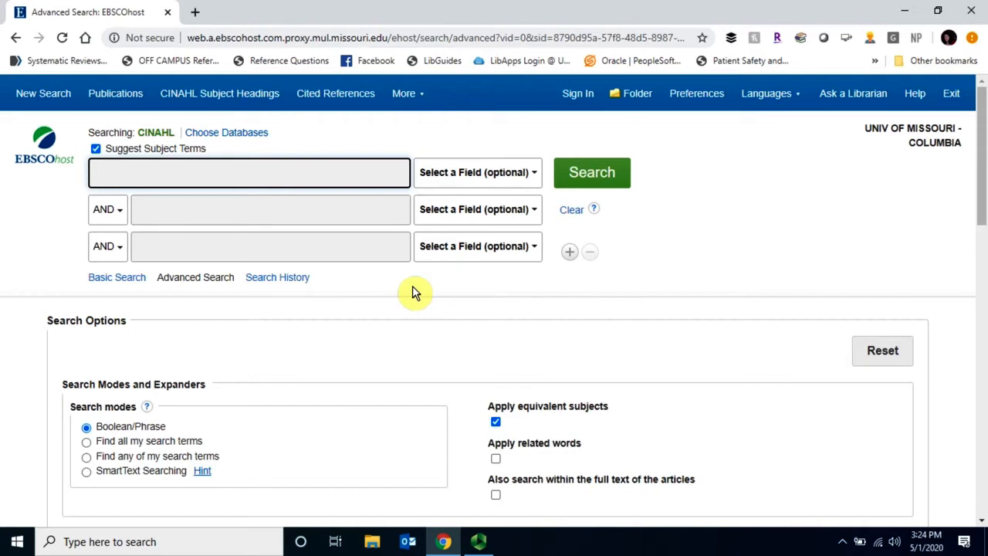
pyautogui.moveTo(407, 304)
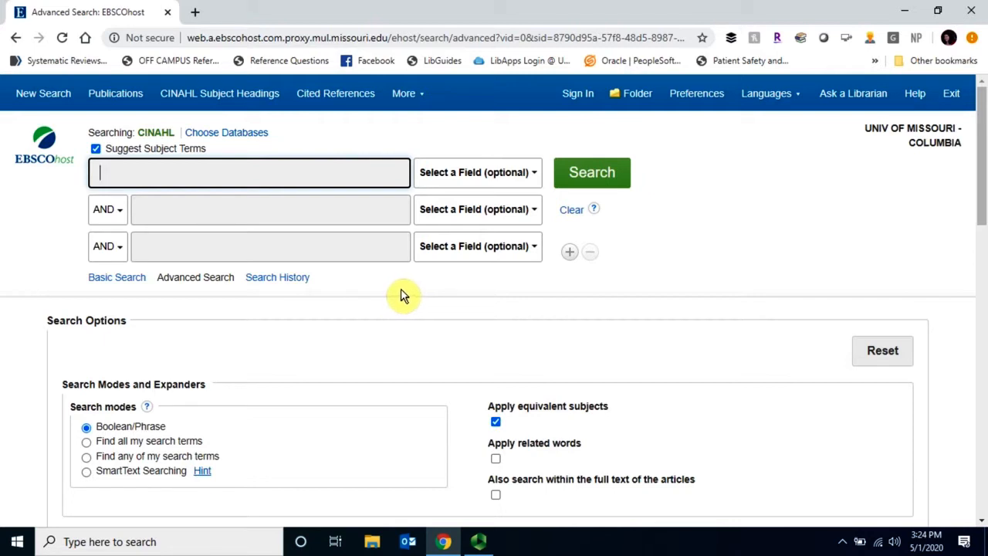
pyautogui.moveTo(398, 292)
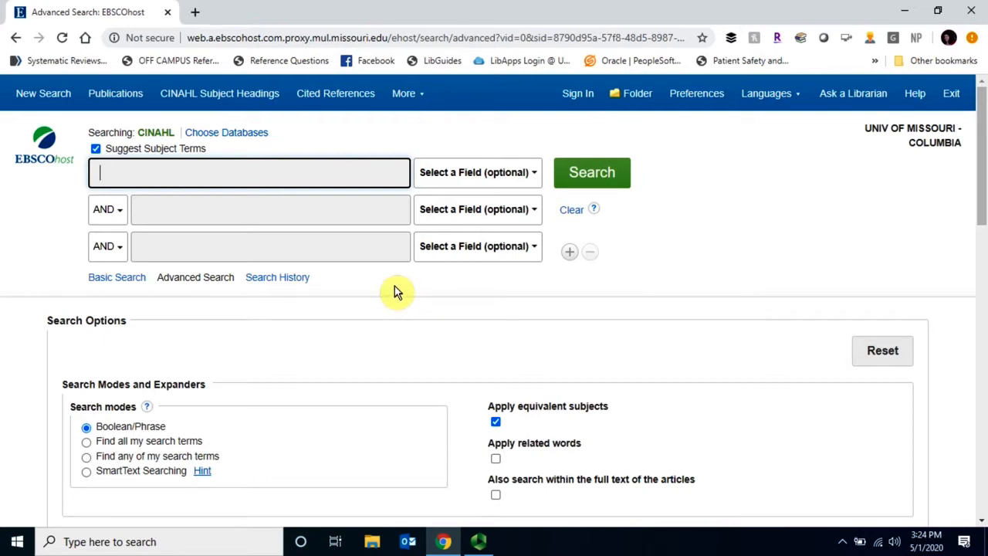
pyautogui.moveTo(578, 93)
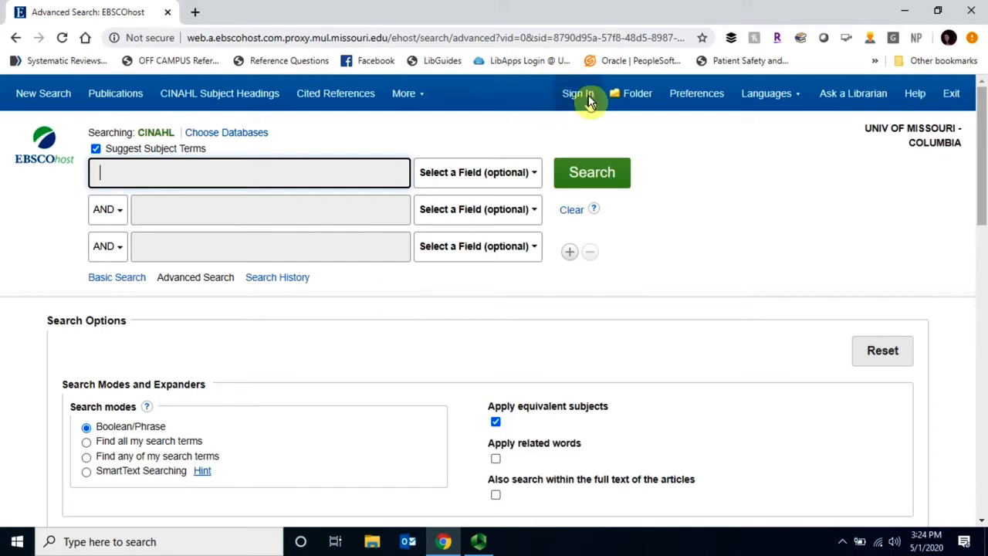
# Go to the EBSCO sign-in page and start the 'Create one now' account form
pyautogui.click(577, 92)
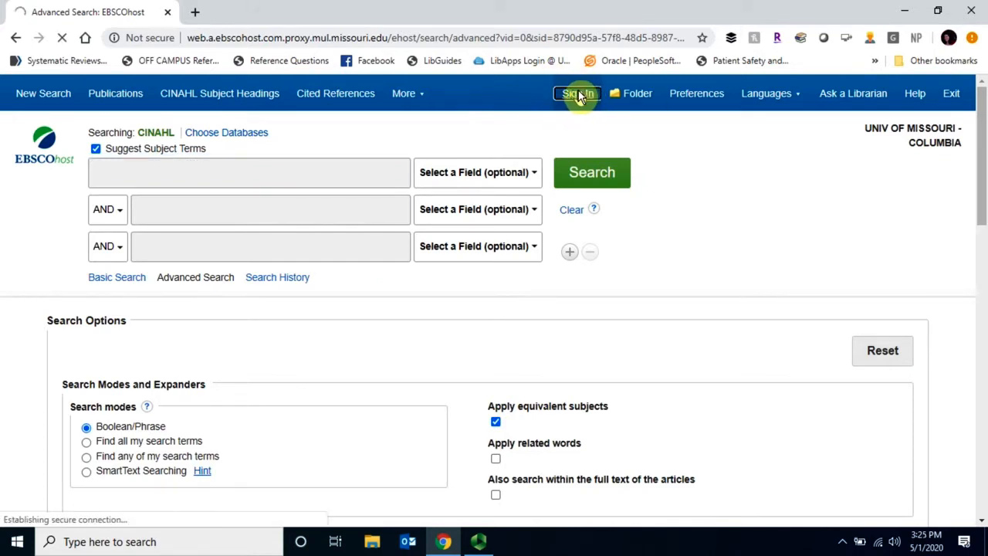
pyautogui.click(578, 92)
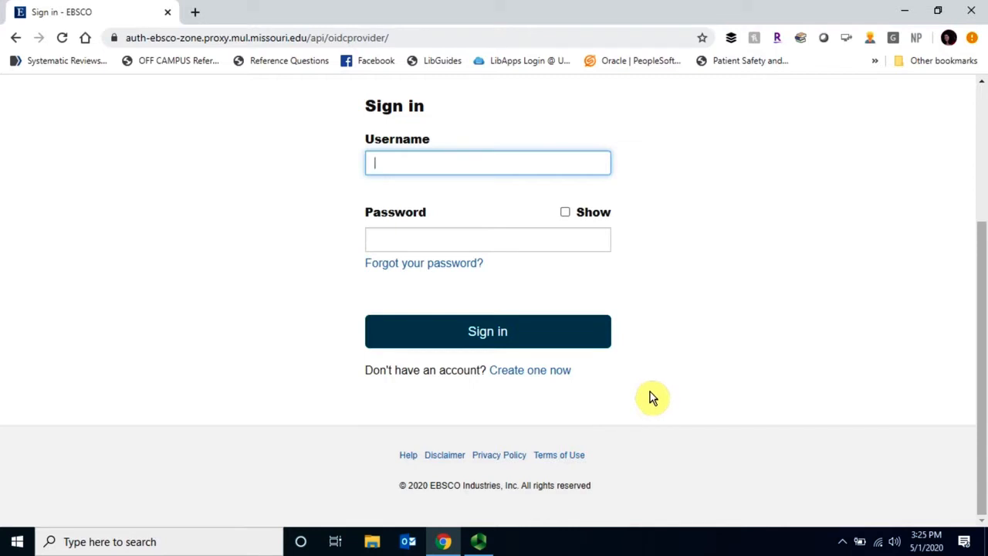
pyautogui.click(530, 371)
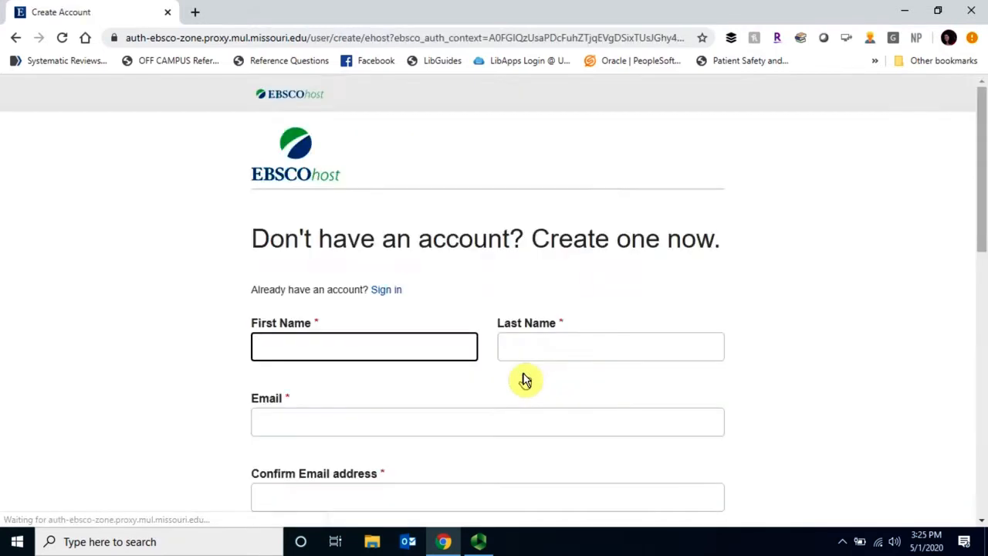
pyautogui.moveTo(504, 386)
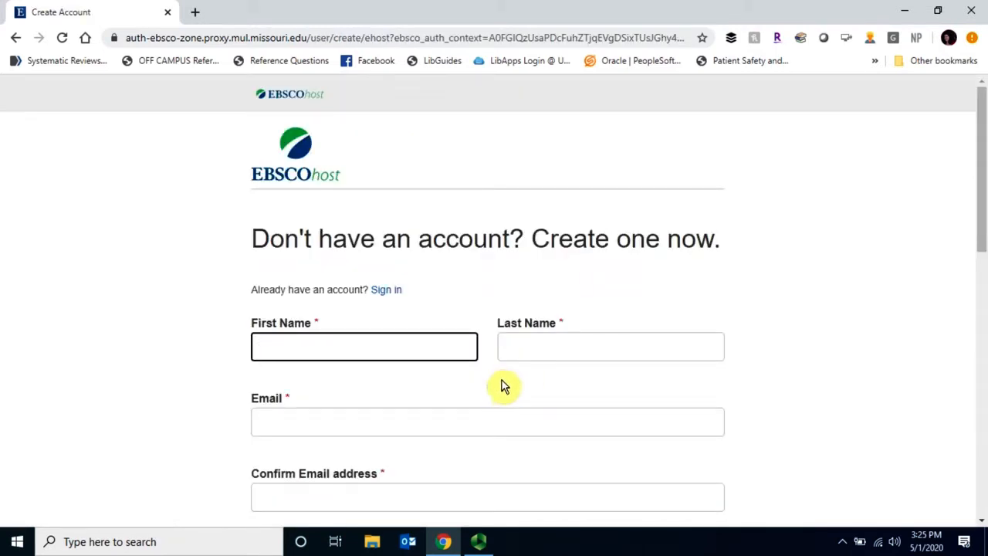
pyautogui.click(364, 346)
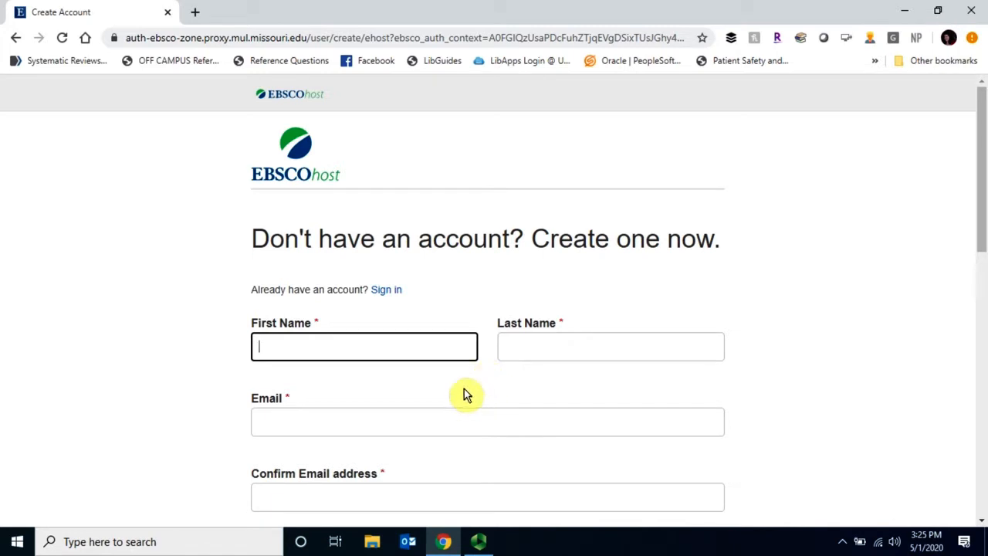
pyautogui.scroll(-3)
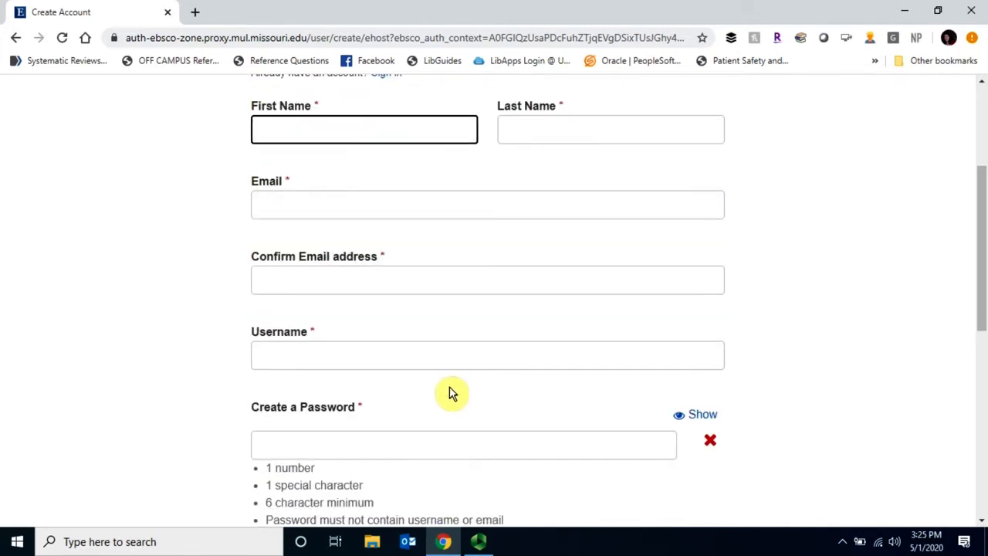
pyautogui.moveTo(445, 389)
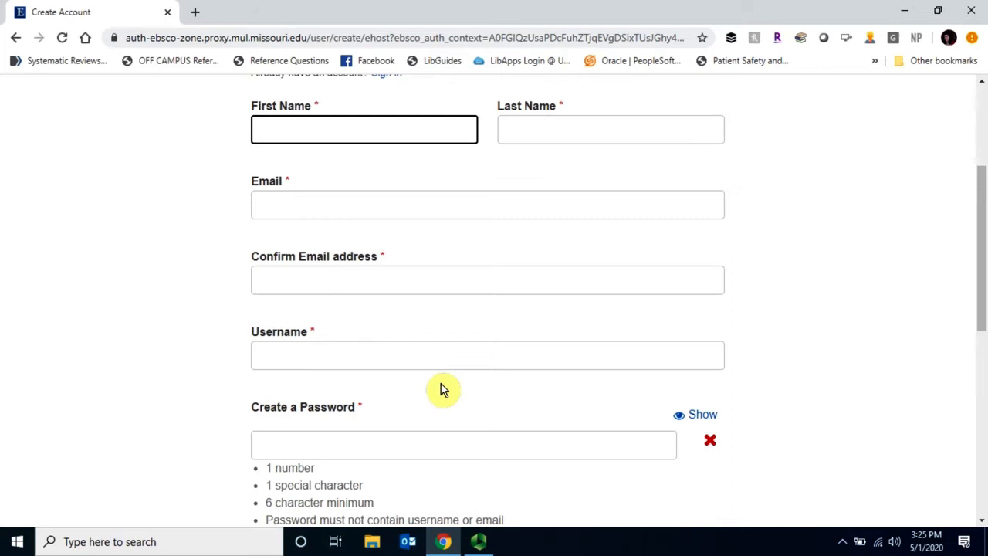
pyautogui.moveTo(423, 380)
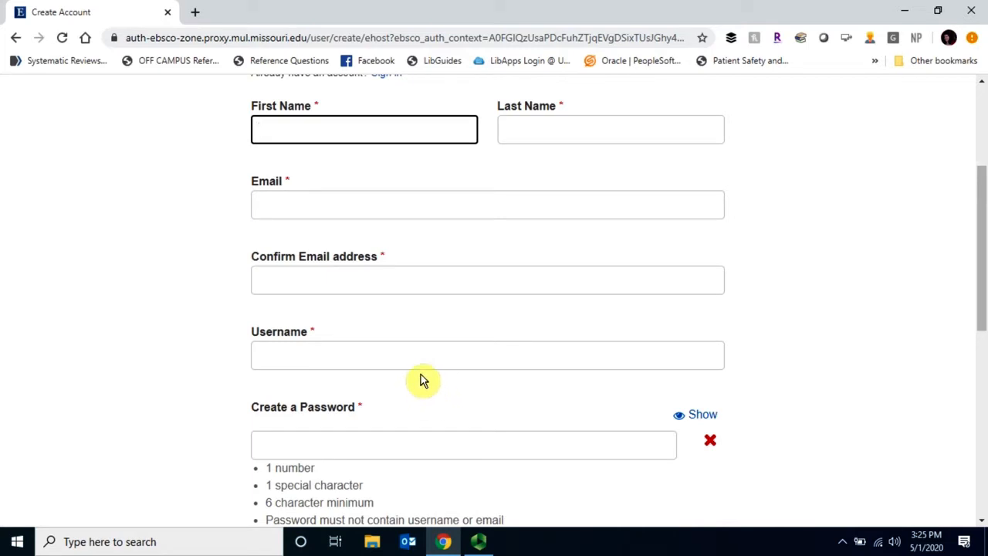
pyautogui.click(364, 130)
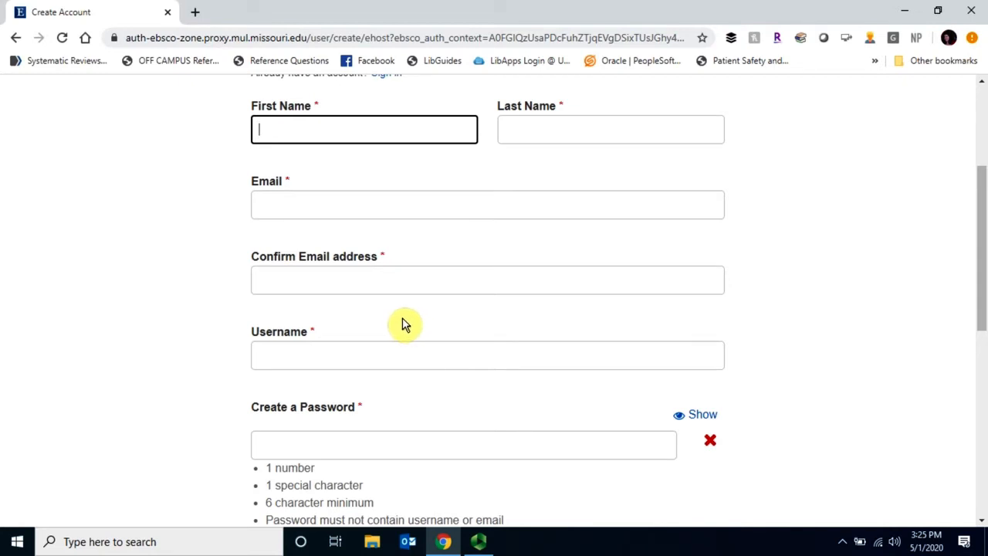
pyautogui.scroll(-3)
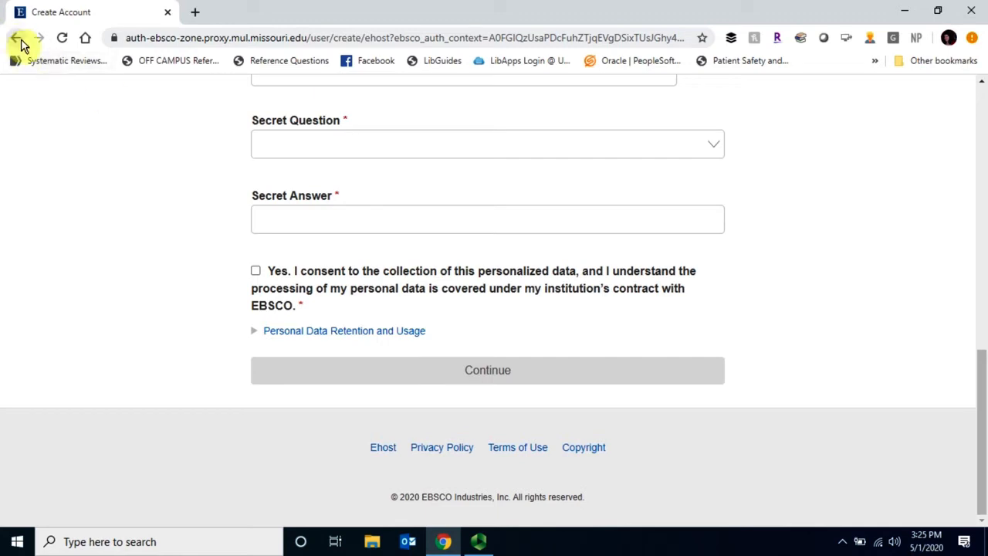
# Go back twice in the browser, abandoning the blank form for Advanced Search
pyautogui.click(16, 37)
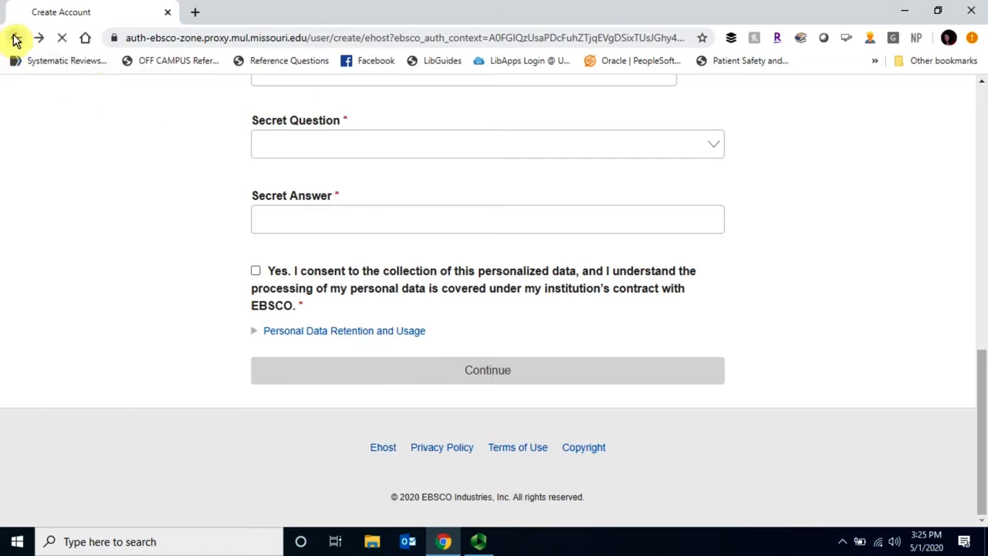
pyautogui.click(14, 37)
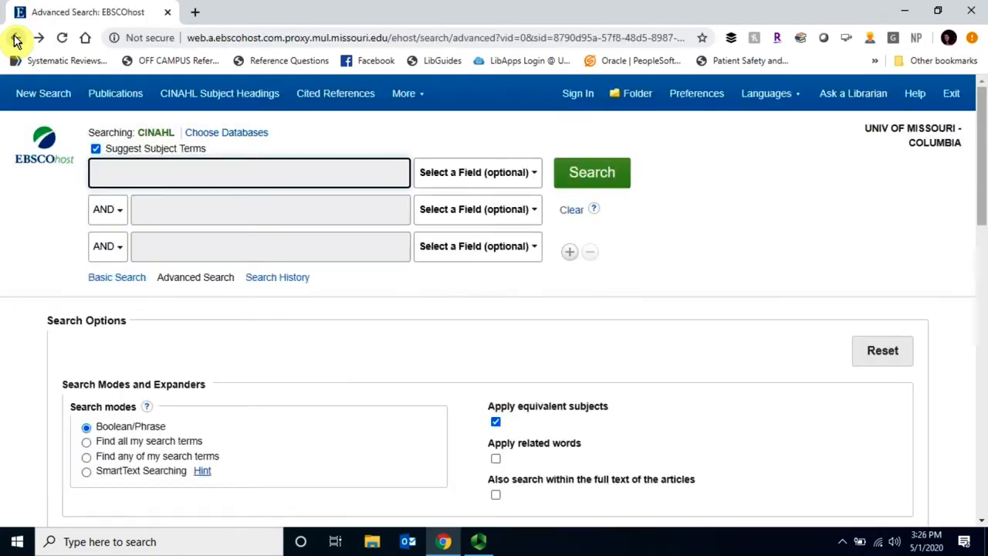
pyautogui.moveTo(235, 92)
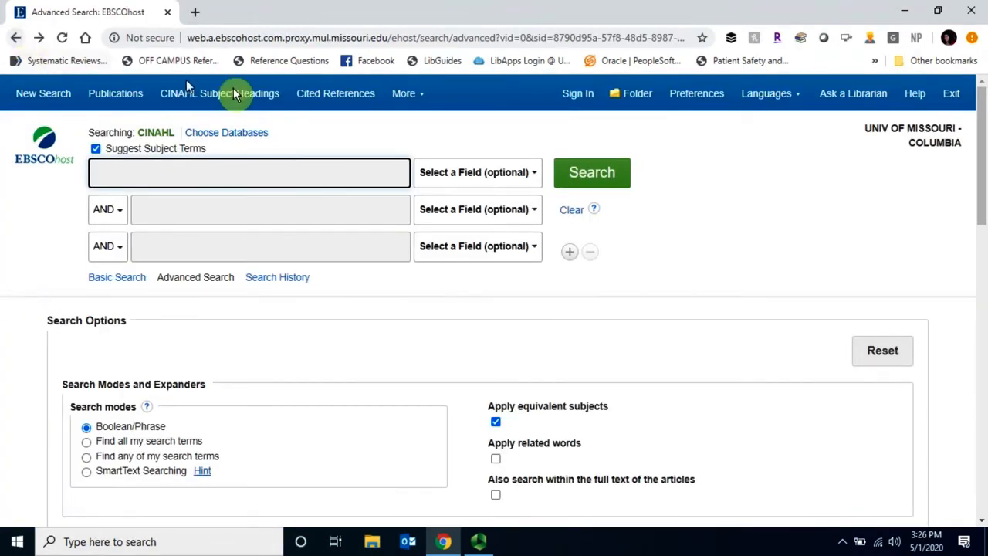
# Return to the sign-in page and enter the username 'eadowcroftt'
pyautogui.click(577, 93)
pyautogui.write('m')
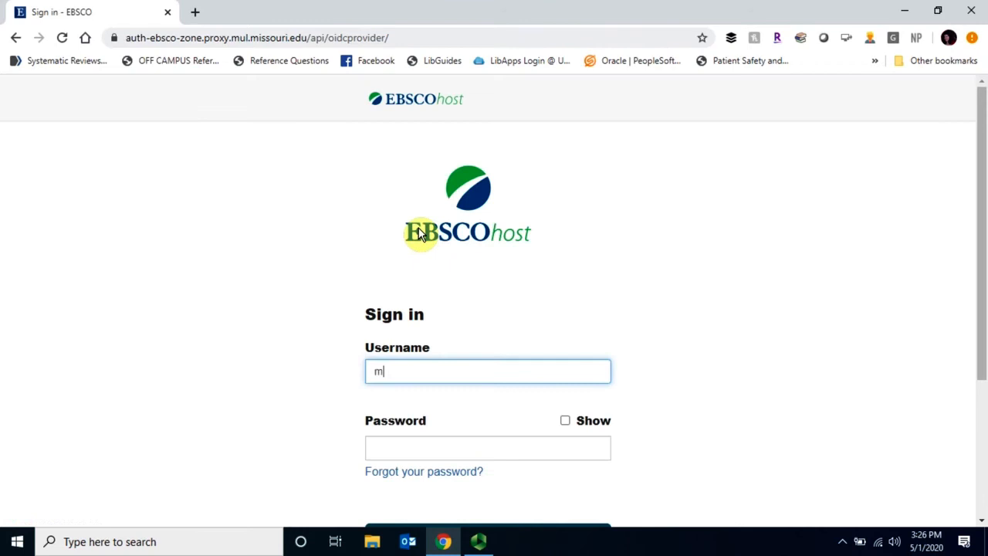
pyautogui.write('eadowcroftt')
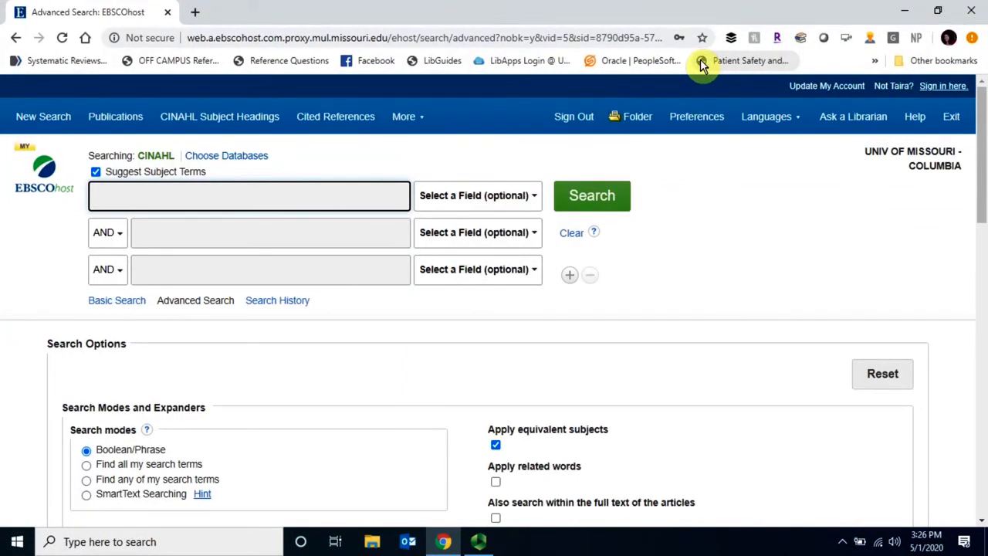
pyautogui.moveTo(444, 541)
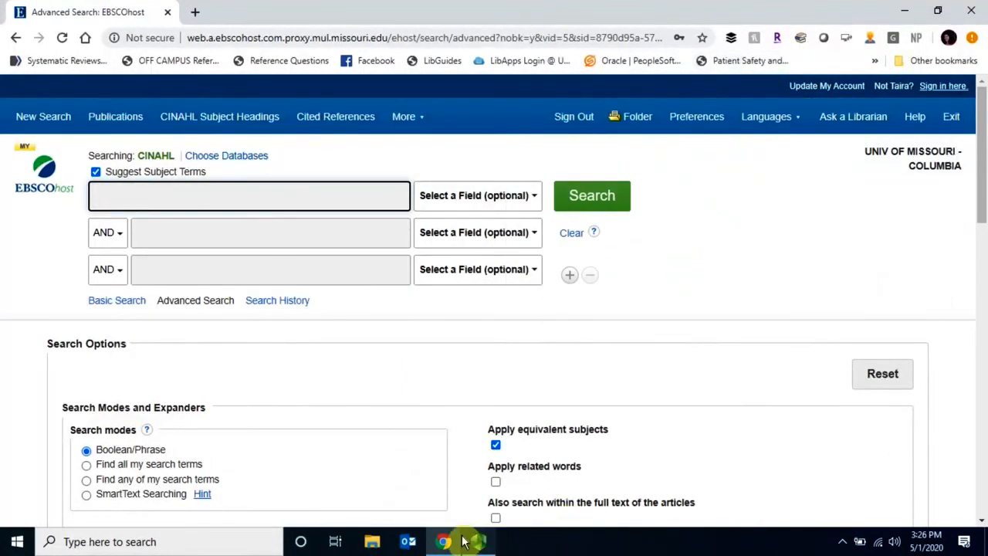